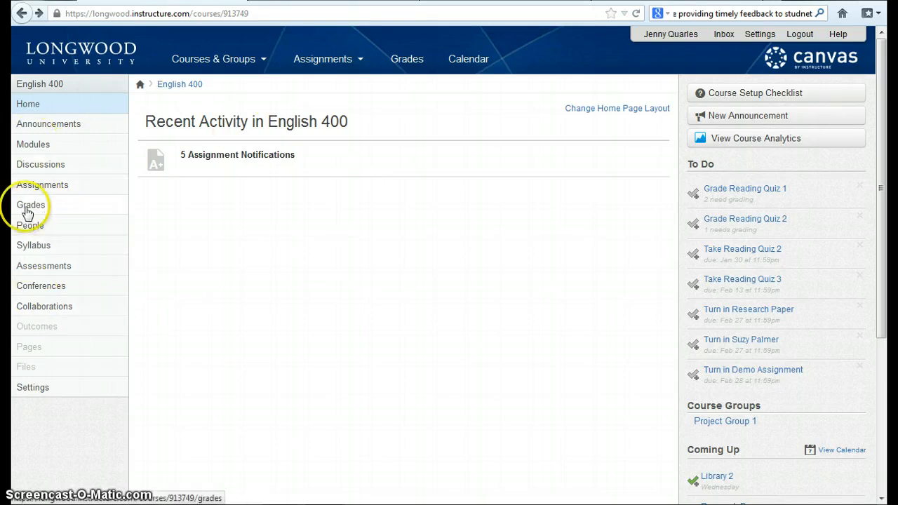
Go to Grades in the English 400 course navigation to load its gradebook
left_click(31, 204)
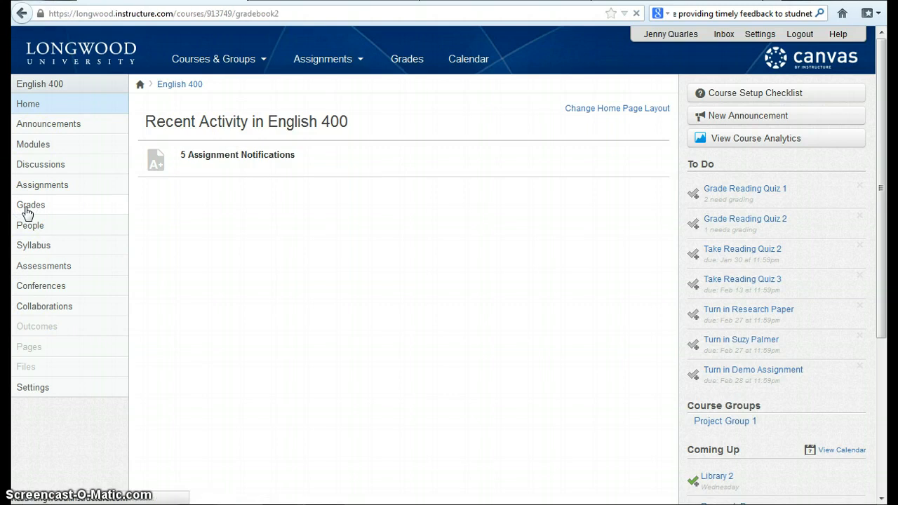
left_click(31, 205)
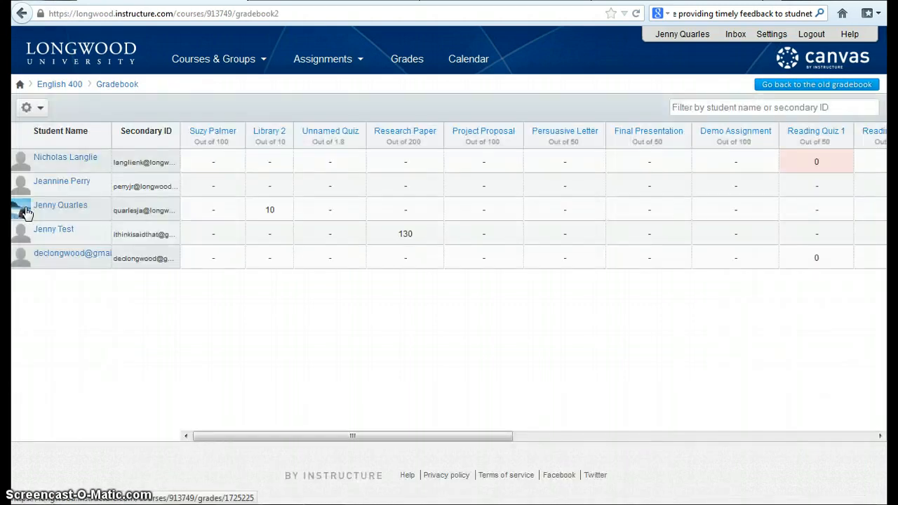
mouse_move(65, 140)
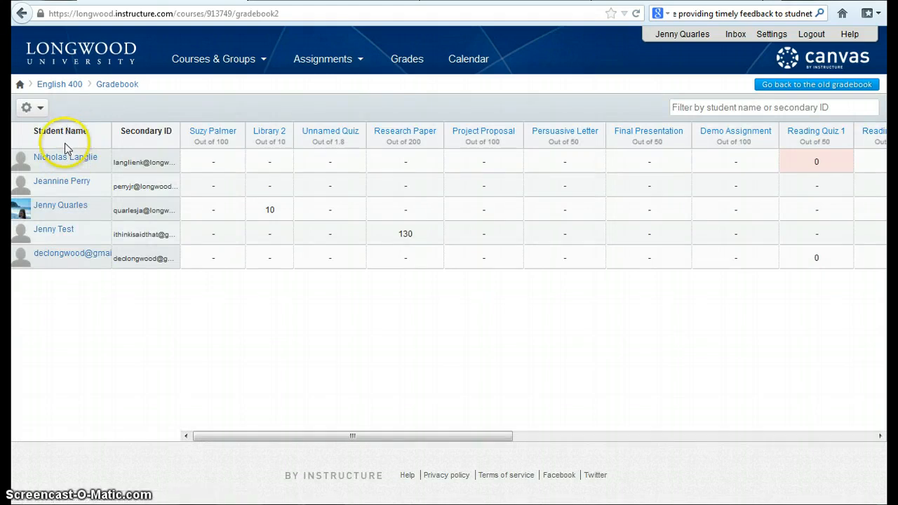
mouse_move(138, 138)
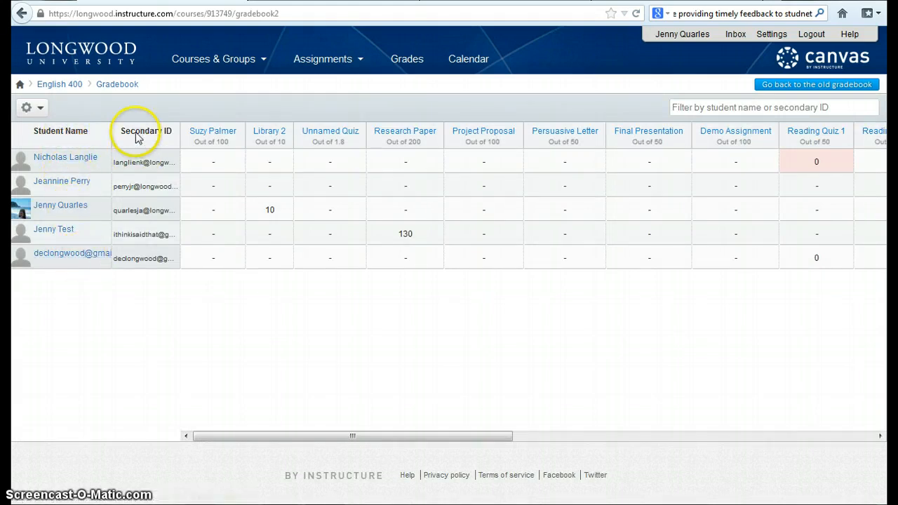
mouse_move(155, 262)
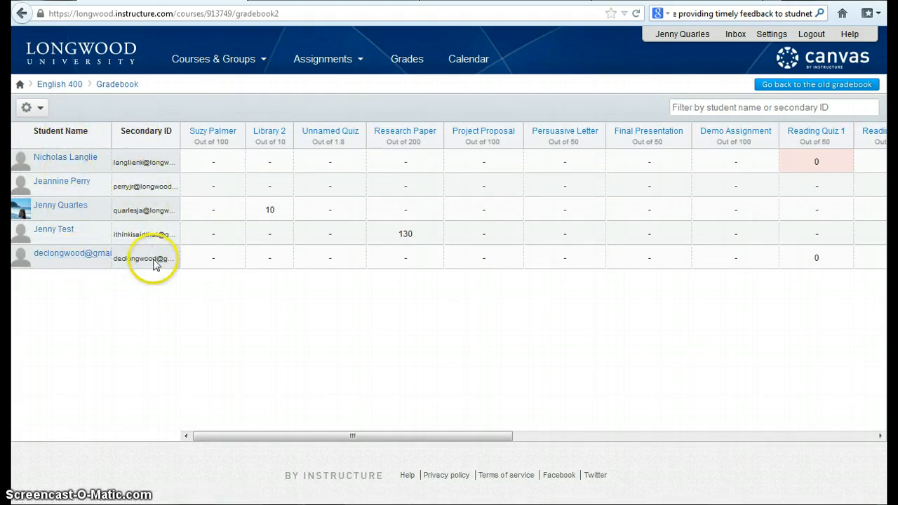
mouse_move(194, 143)
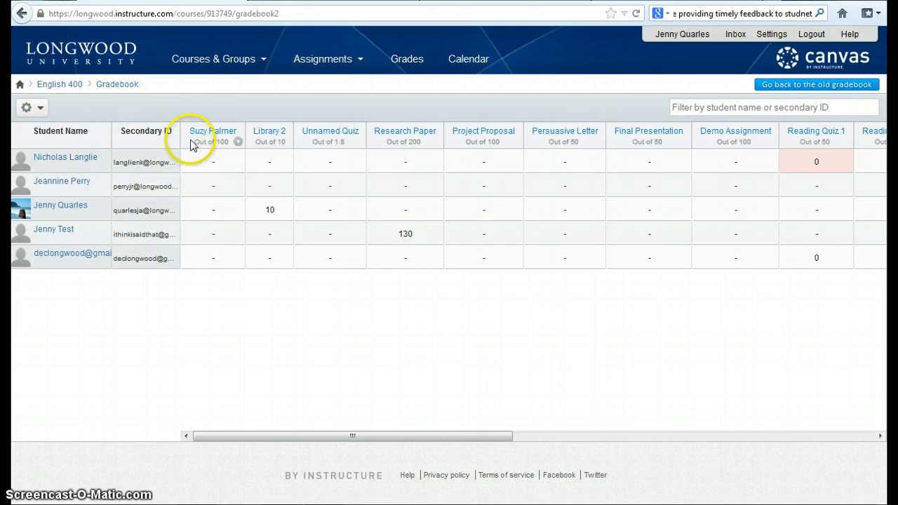
mouse_move(346, 135)
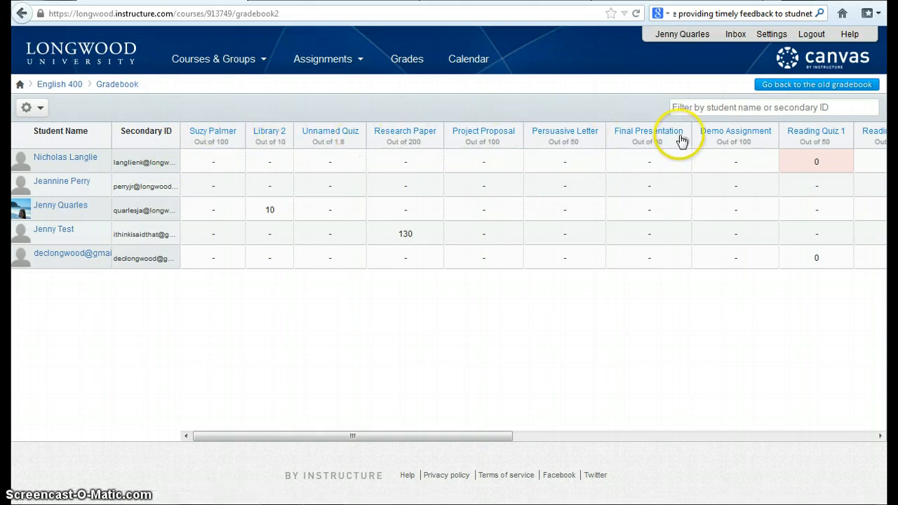
mouse_move(892, 502)
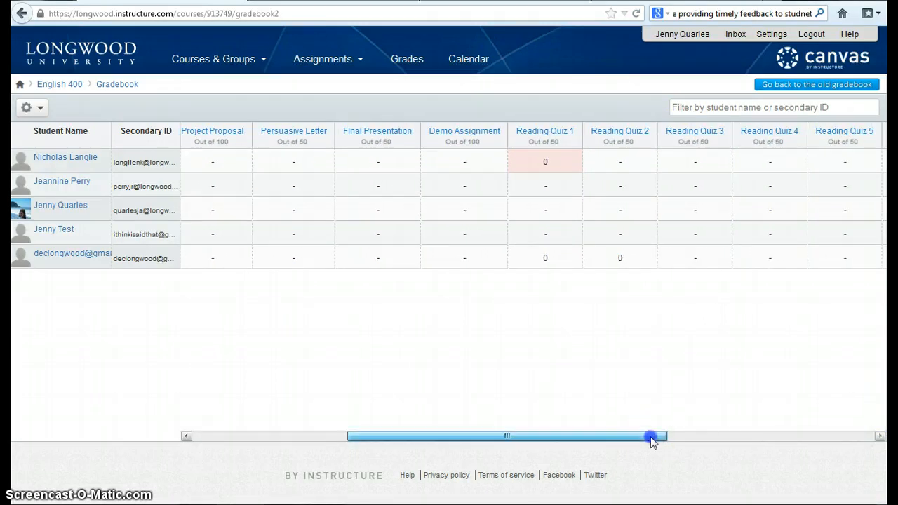
left_click_drag(649, 435, 351, 435)
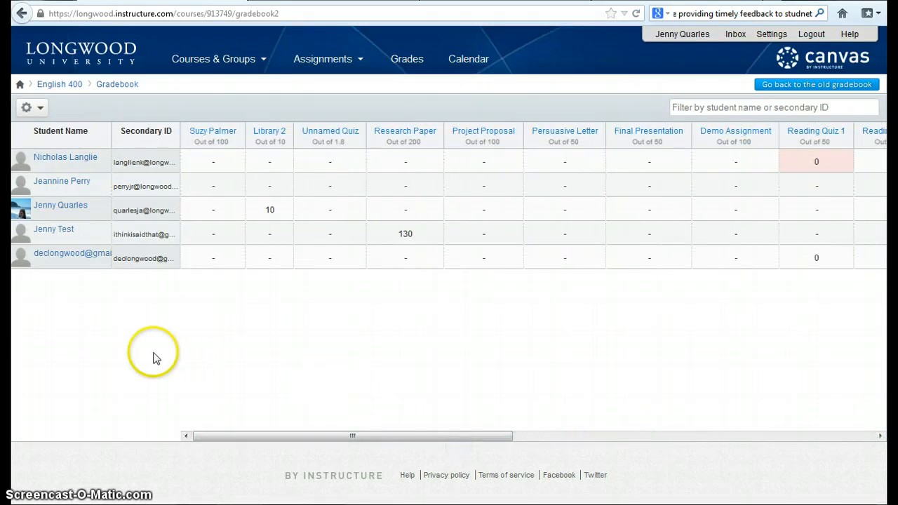
mouse_move(123, 348)
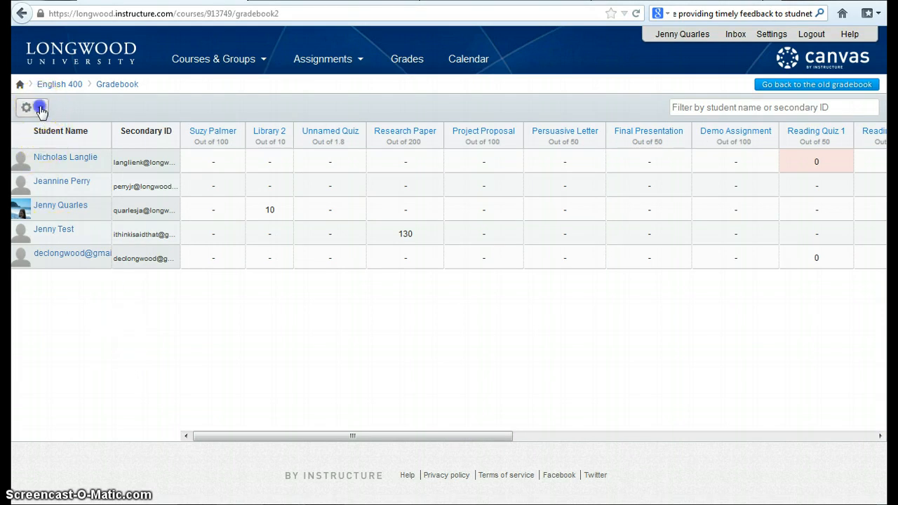
Show the gear menu of gradebook options at the top left
left_click(25, 107)
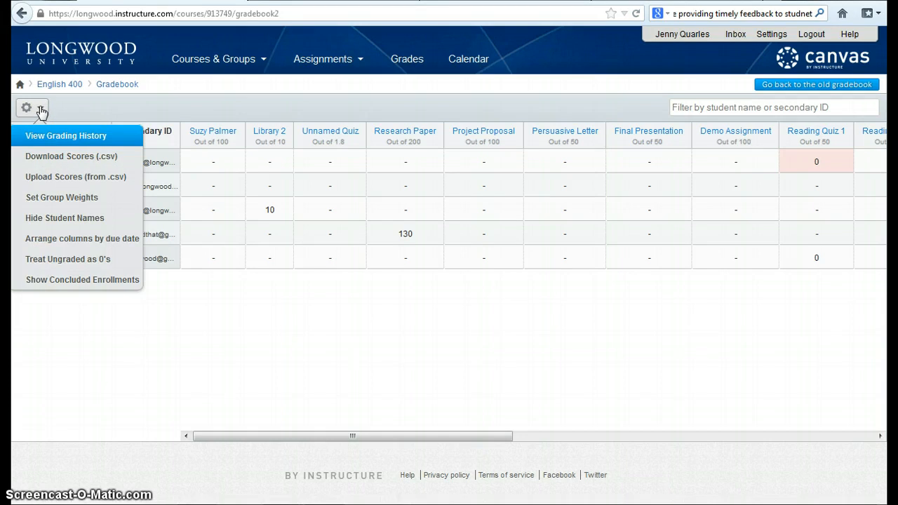
mouse_move(64, 135)
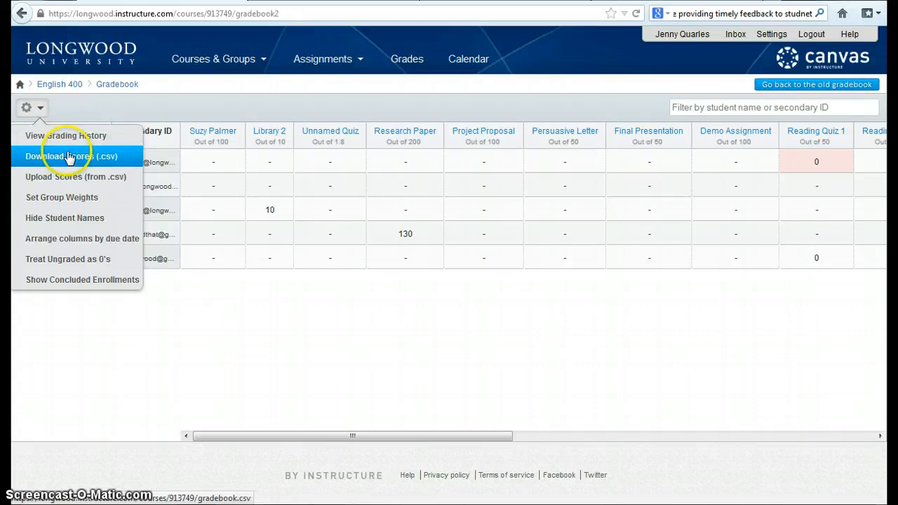
mouse_move(126, 167)
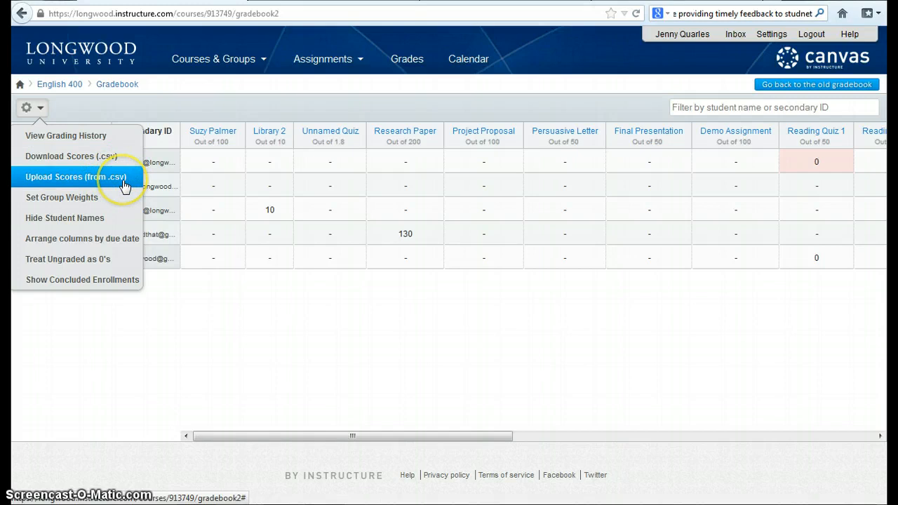
mouse_move(96, 204)
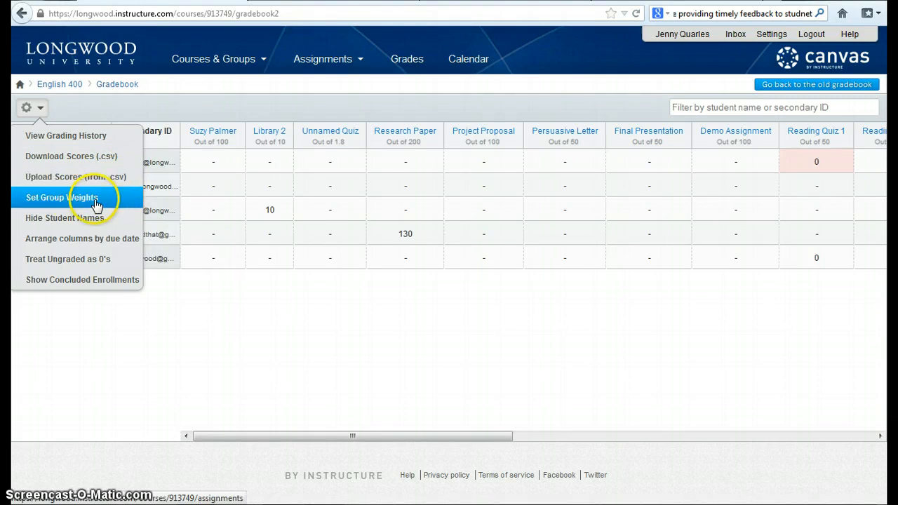
mouse_move(101, 217)
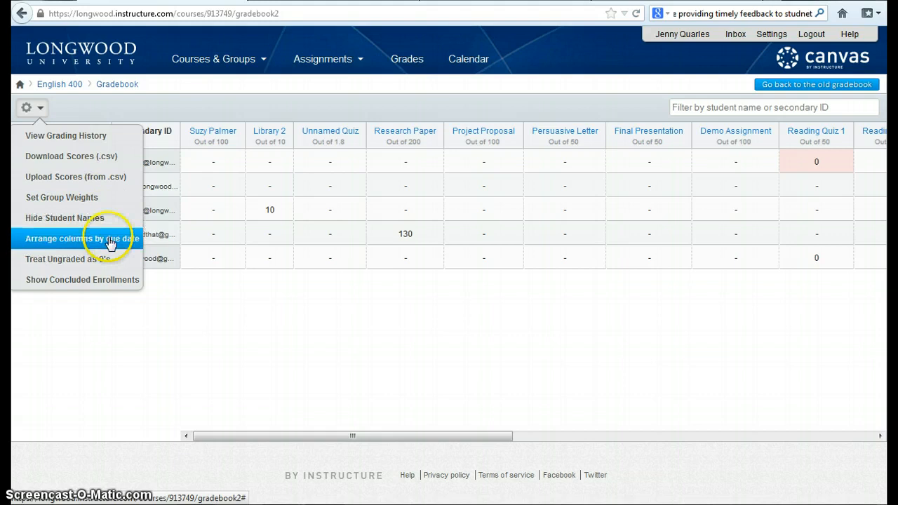
mouse_move(87, 258)
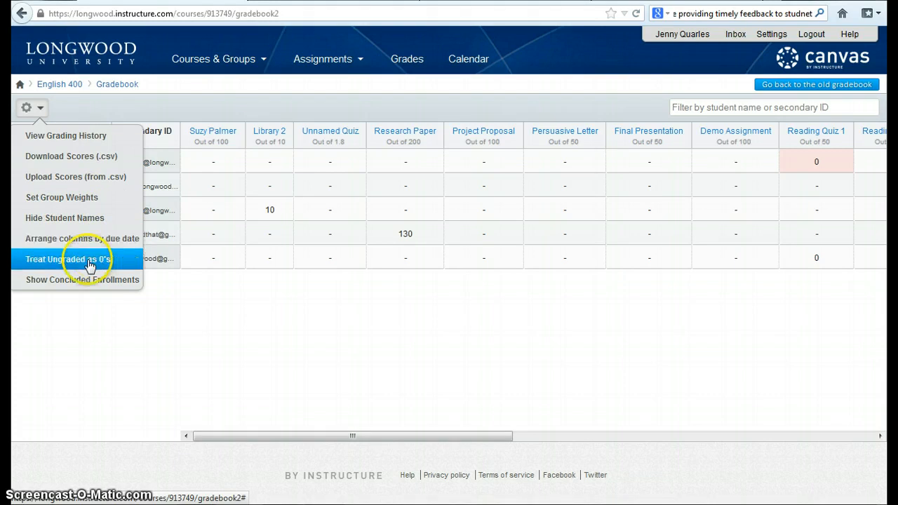
mouse_move(115, 265)
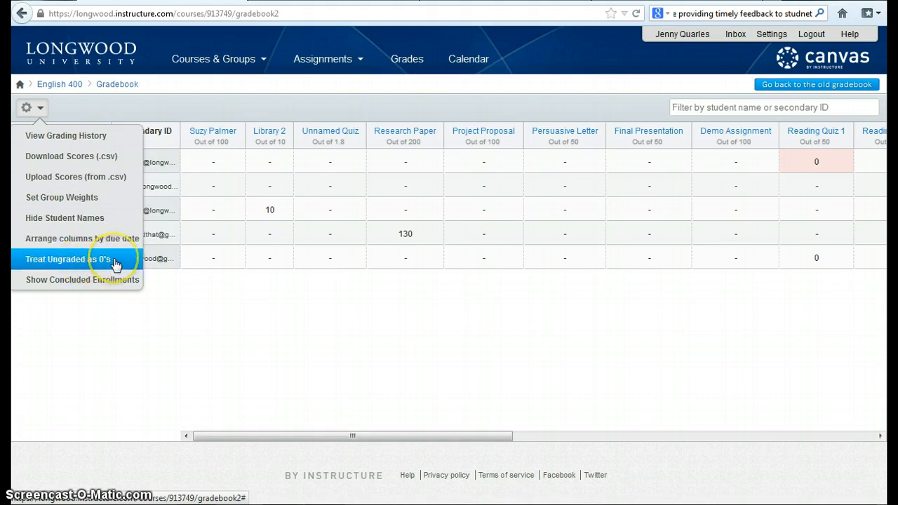
mouse_move(115, 274)
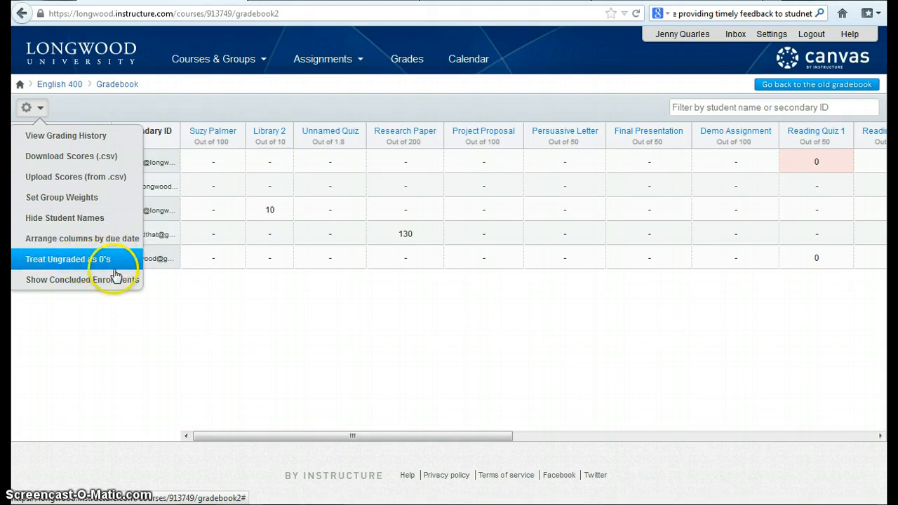
mouse_move(81, 279)
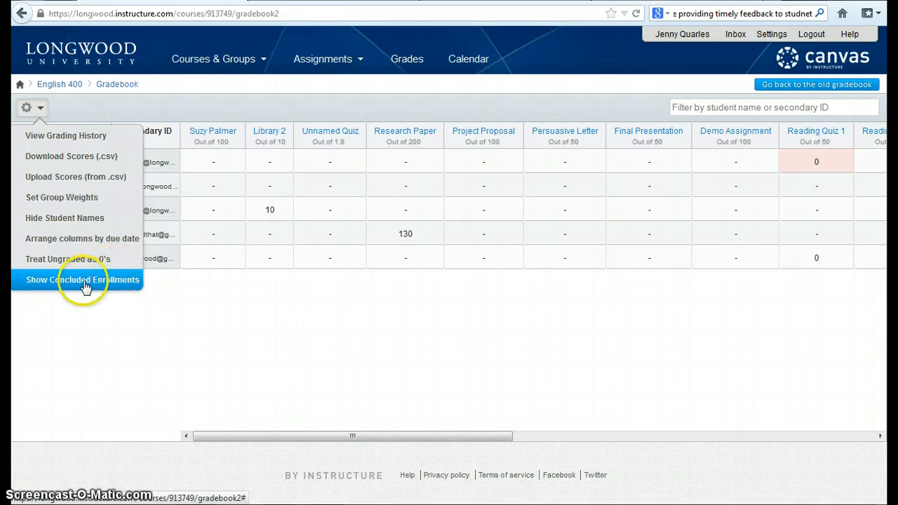
mouse_move(129, 288)
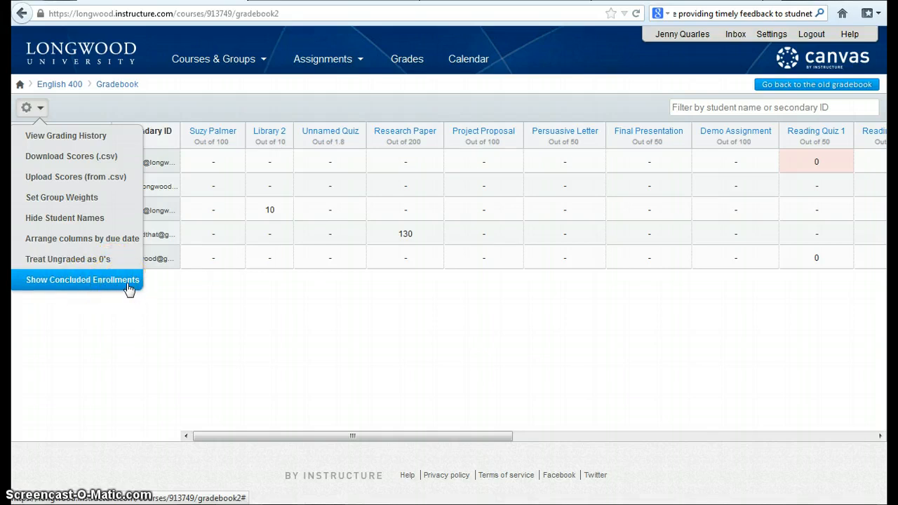
mouse_move(61, 196)
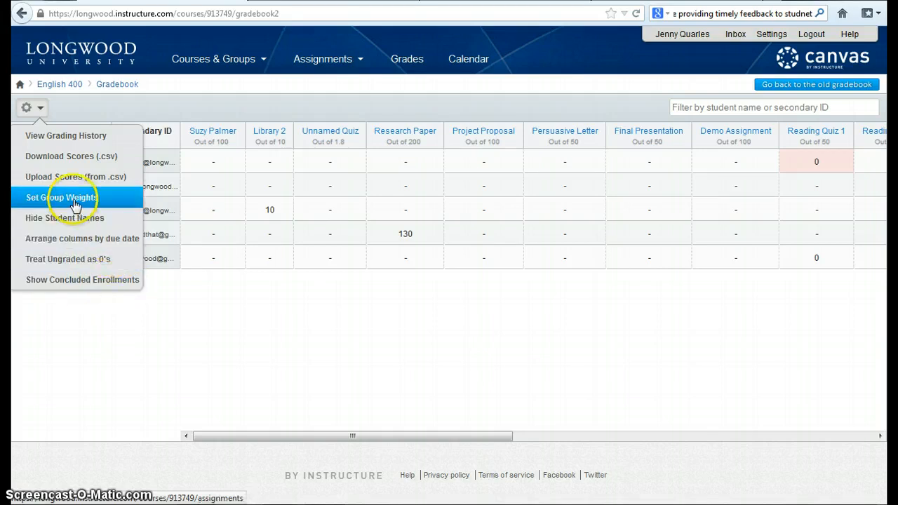
Choose Set Group Weights and enable 'Weight final grade based on groups'
left_click(61, 196)
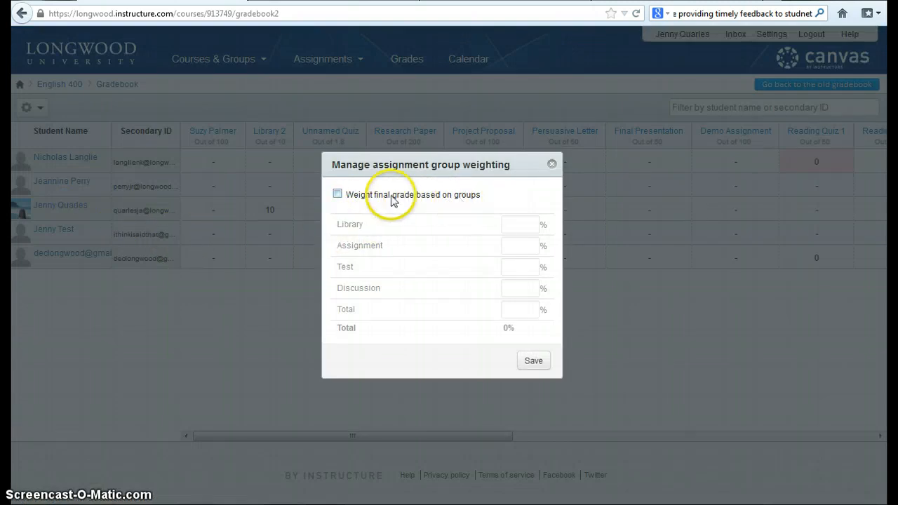
left_click(337, 193)
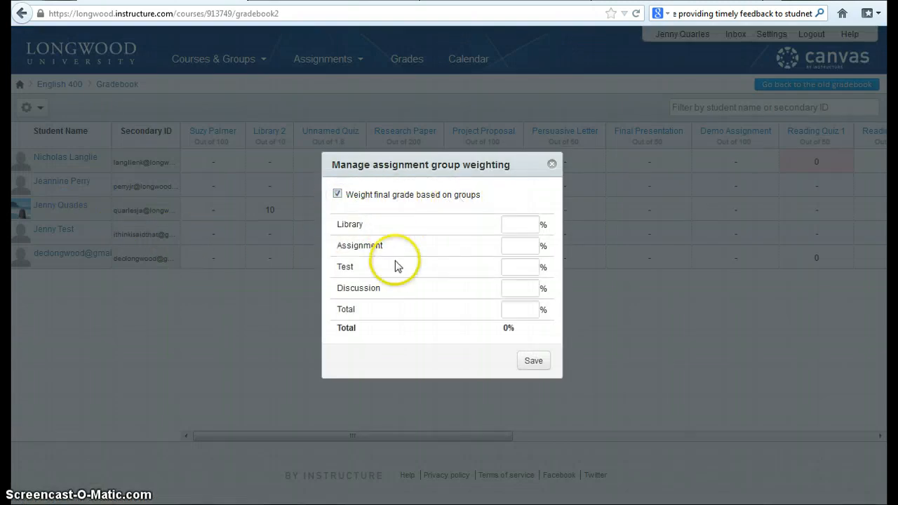
mouse_move(362, 225)
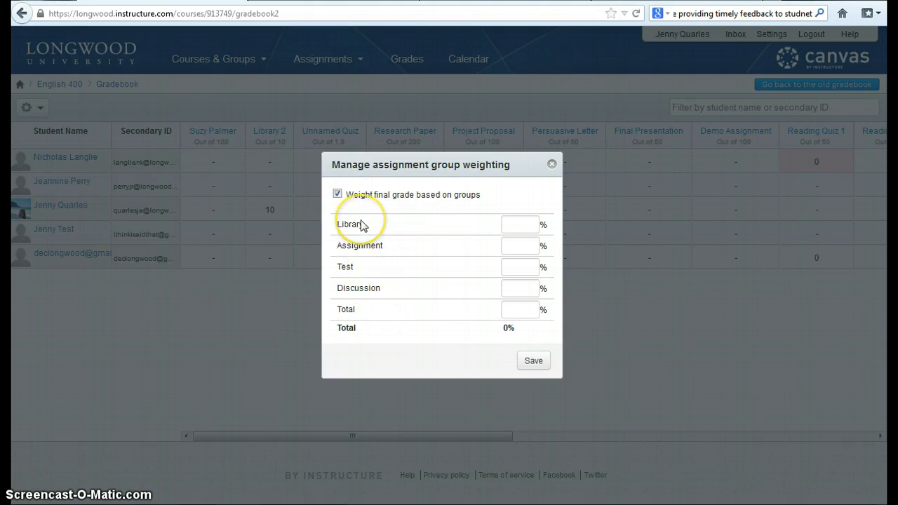
mouse_move(356, 267)
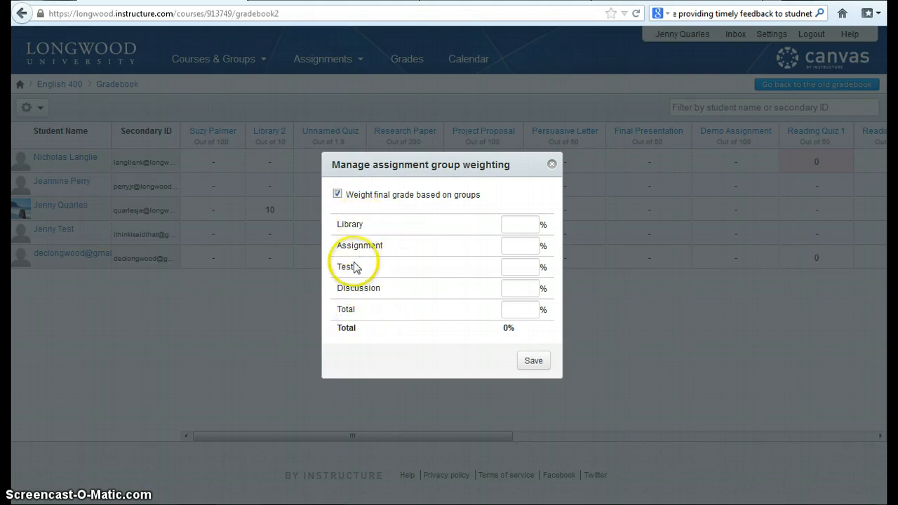
mouse_move(358, 294)
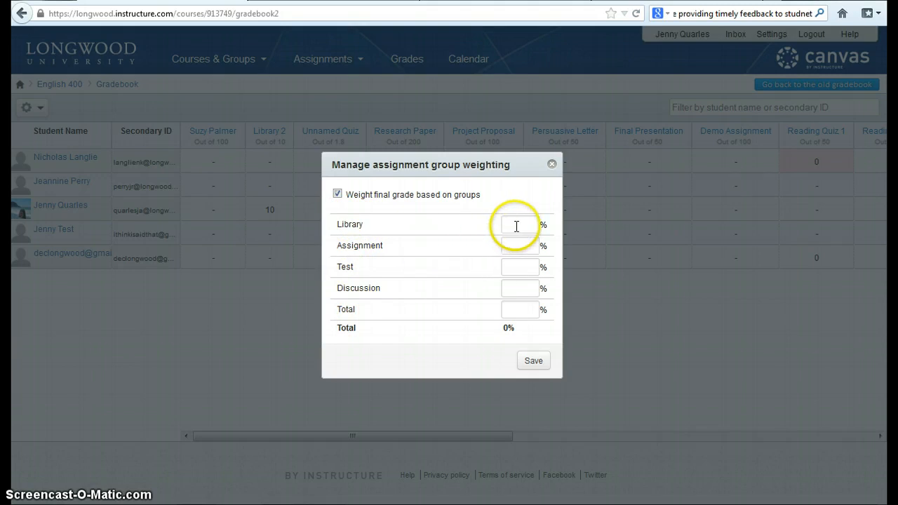
Save group weights Library 20, Assignment 40, Test 20, Discussion 10, Total 10 (100%)
left_click(520, 224)
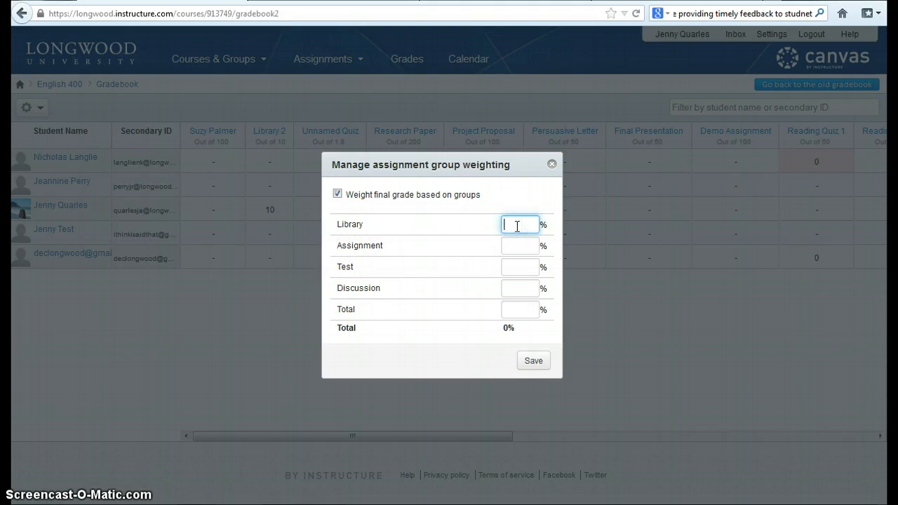
type("20")
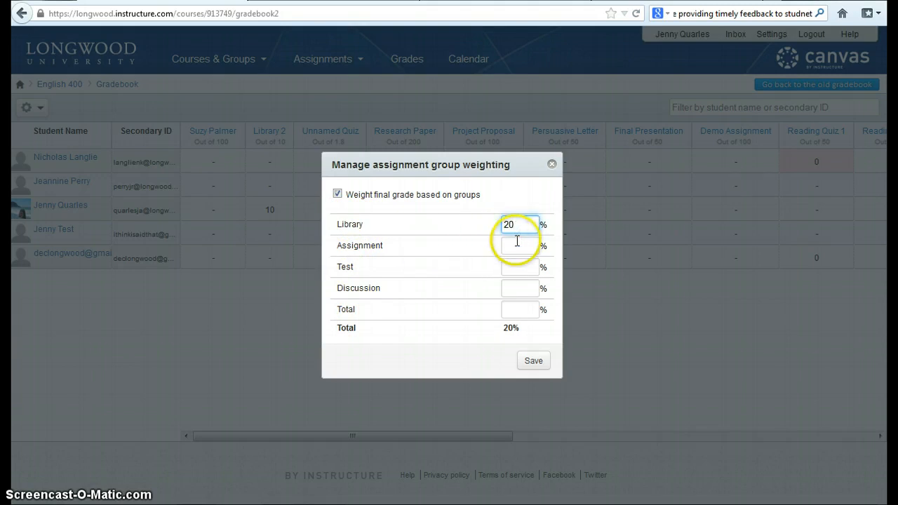
type("40")
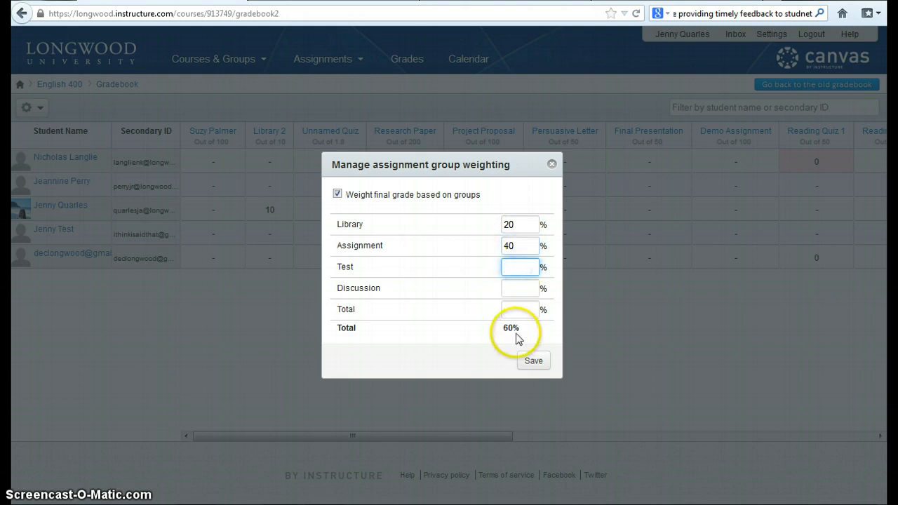
mouse_move(494, 334)
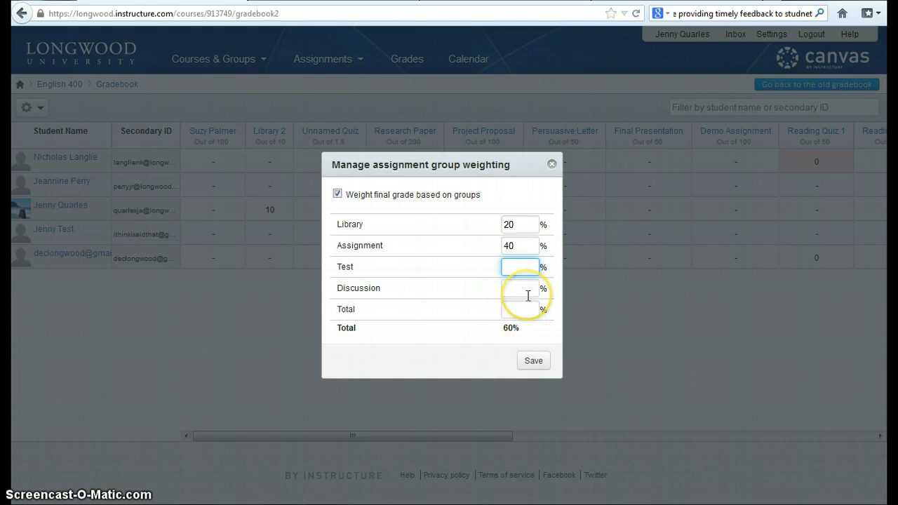
type("20")
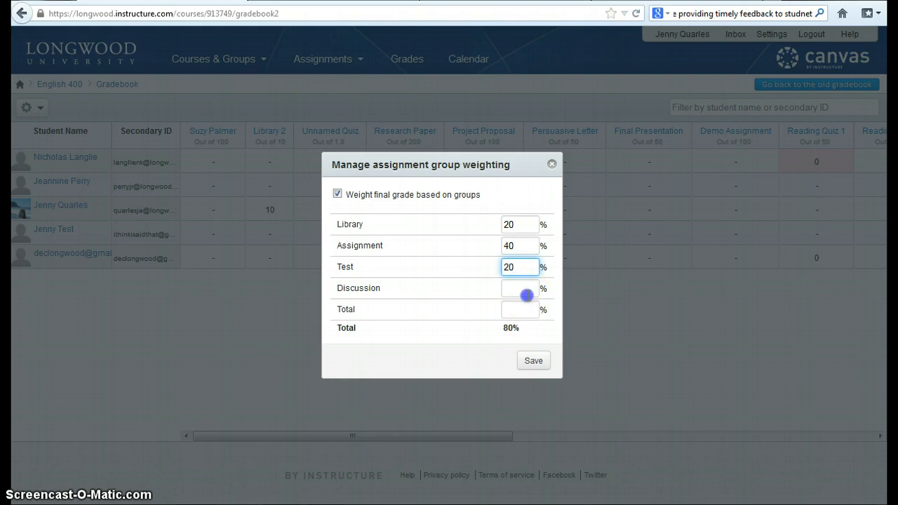
type("10")
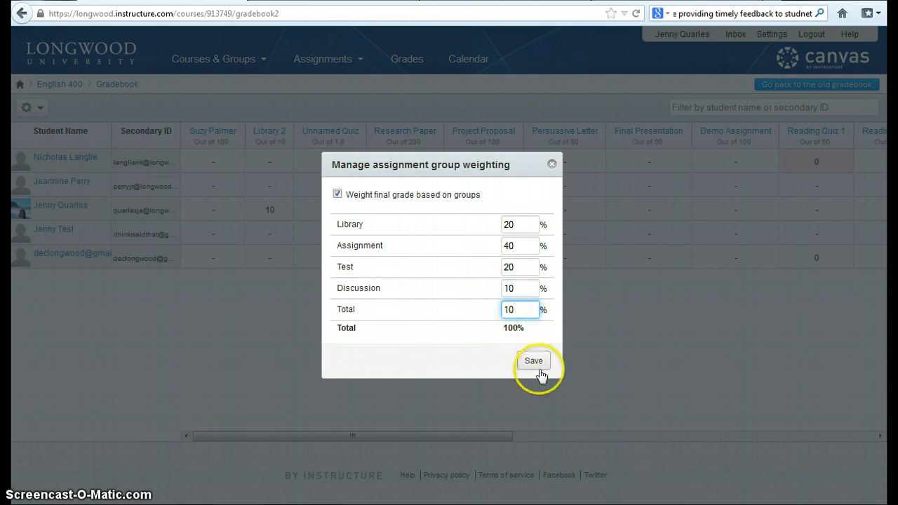
left_click(533, 361)
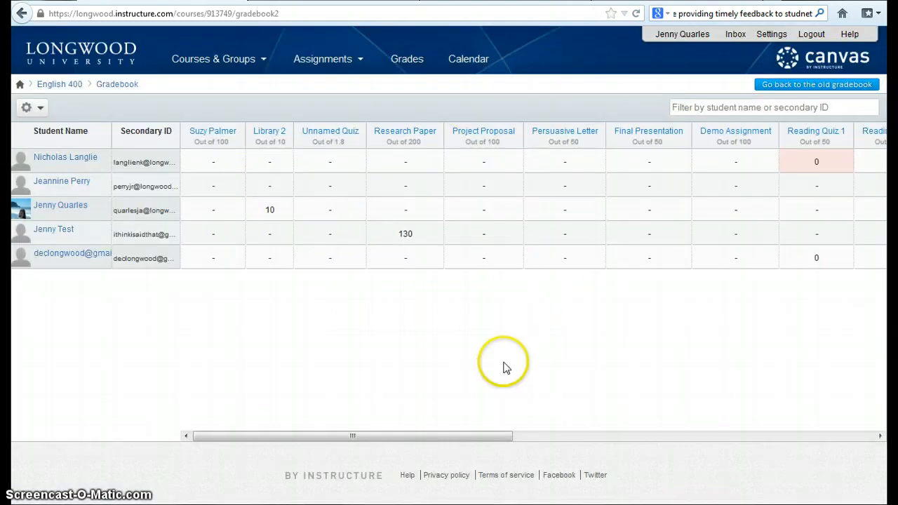
scroll("right", 3)
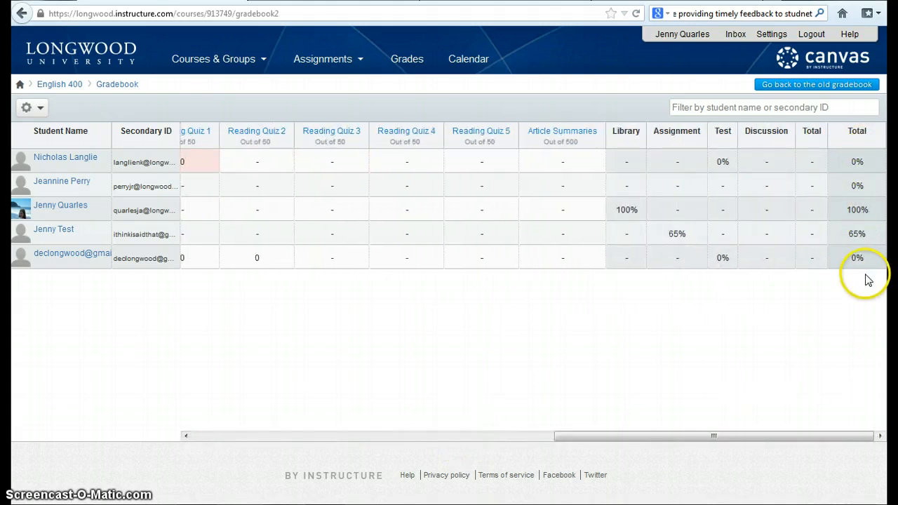
mouse_move(856, 233)
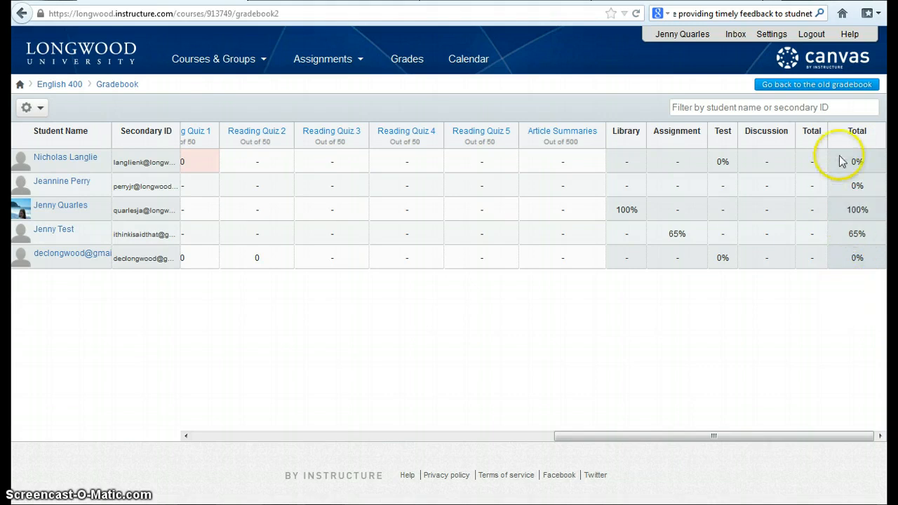
mouse_move(603, 251)
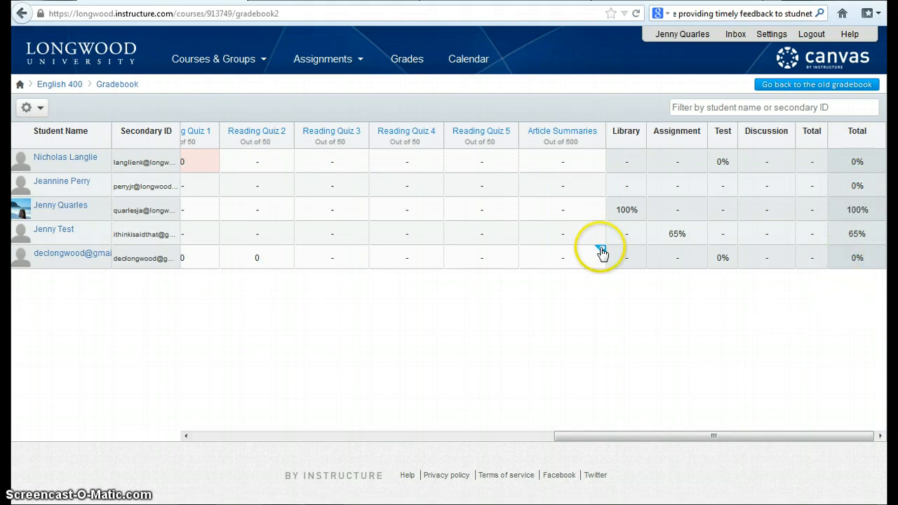
mouse_move(652, 151)
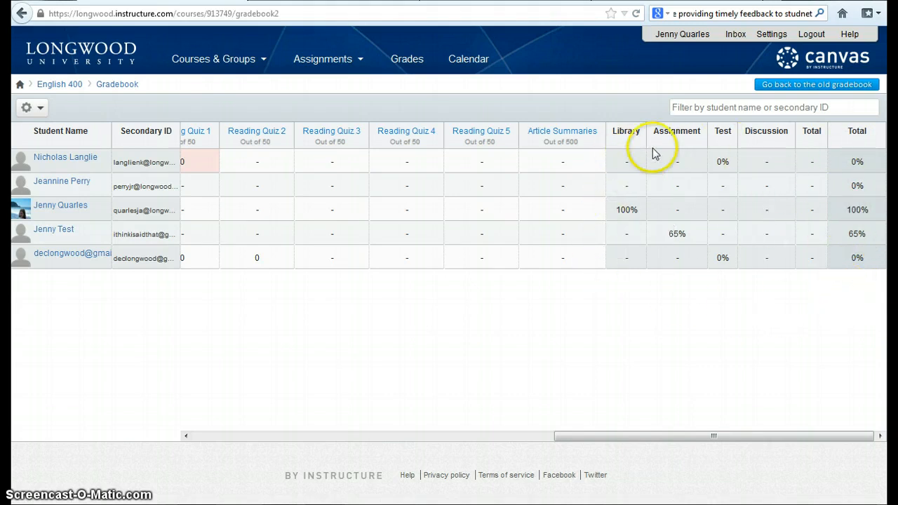
mouse_move(856, 259)
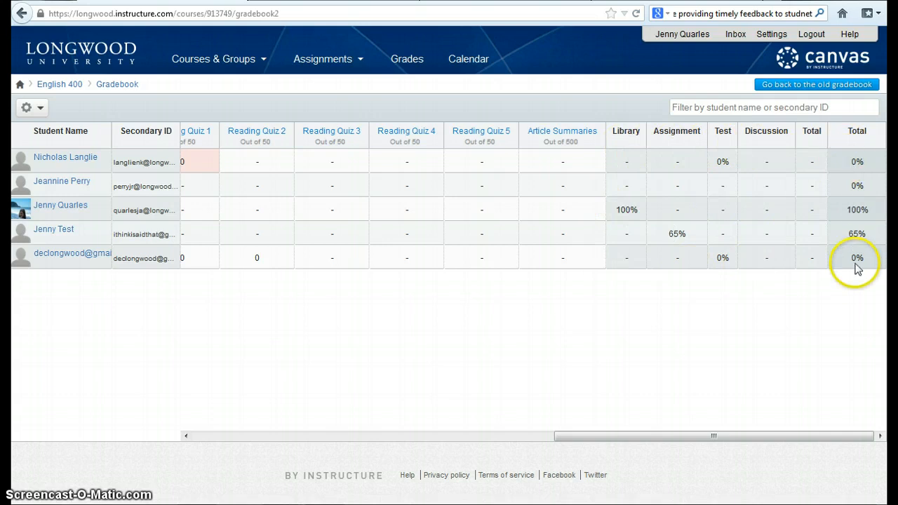
mouse_move(856, 141)
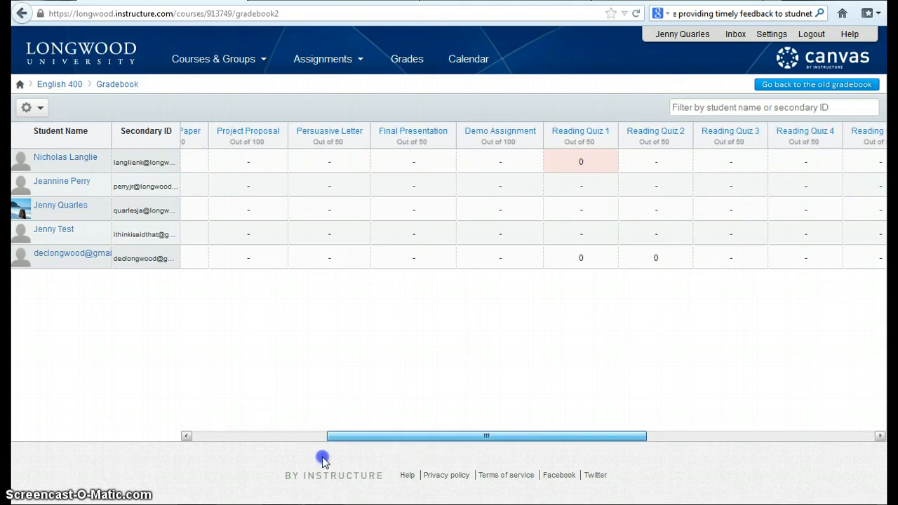
left_click_drag(486, 435, 351, 436)
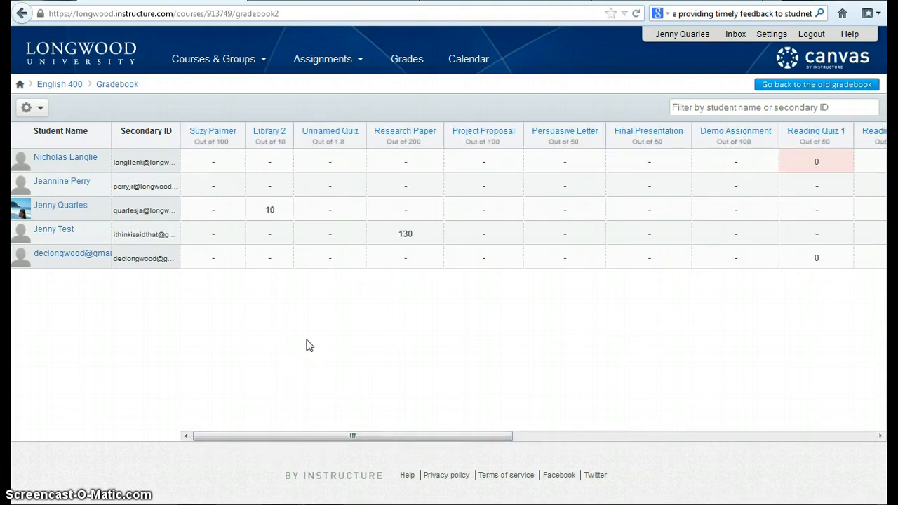